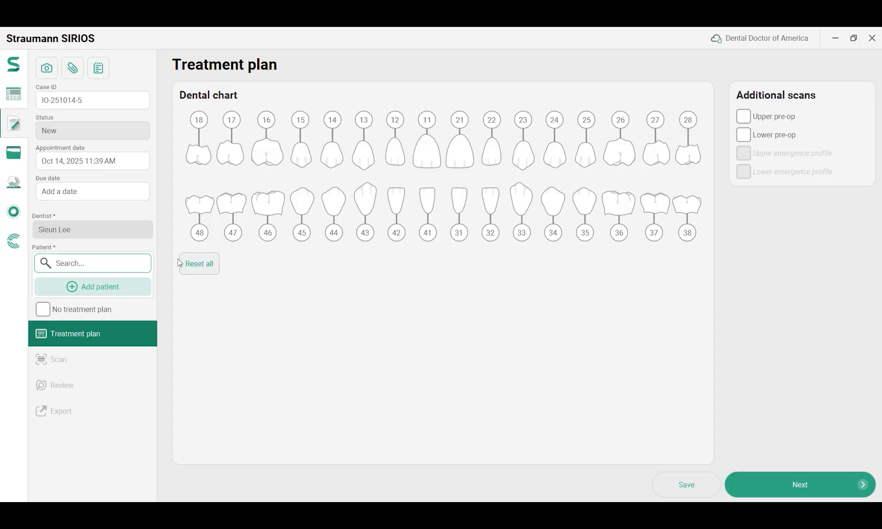
mouse_move(139, 269)
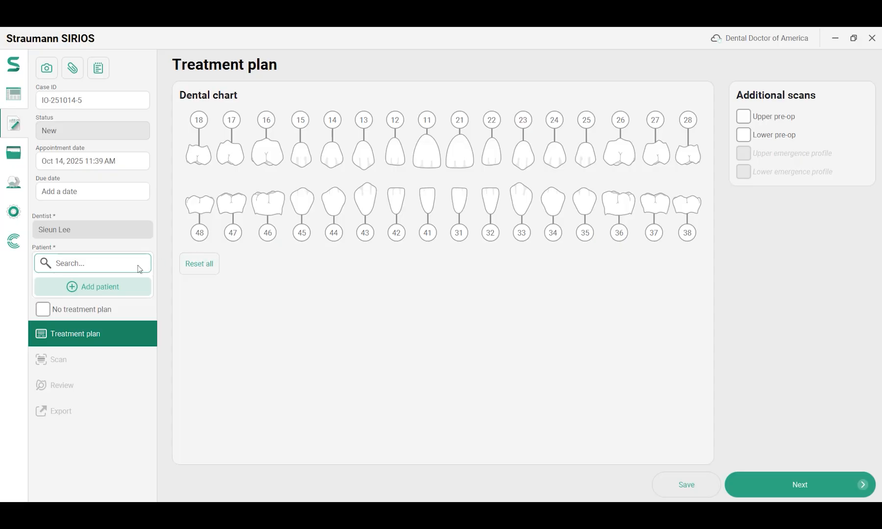
Attach the patient to the new case from the Patient field
left_click(92, 263)
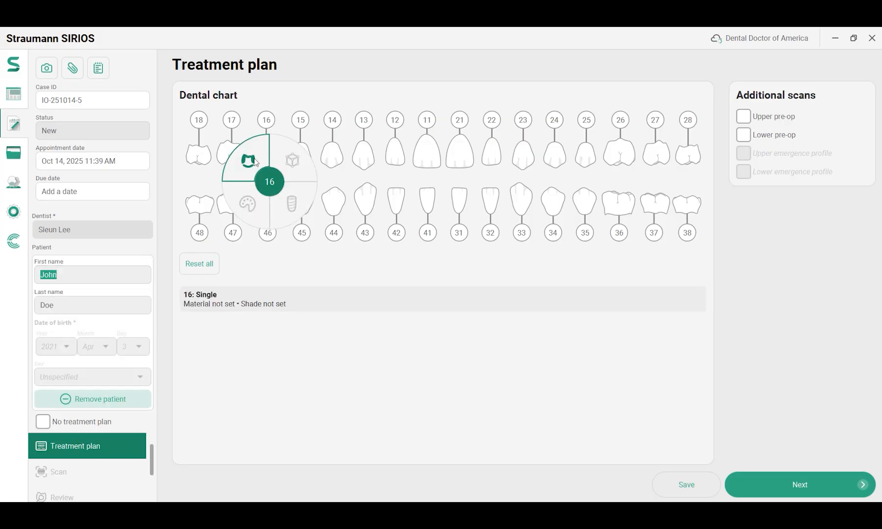
Plan tooth 16 as a crown restoration made of Zirconia
left_click(256, 160)
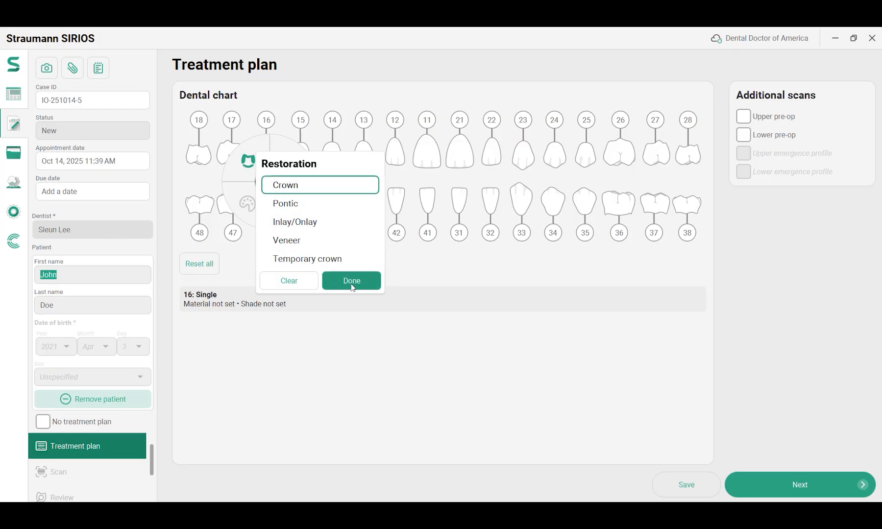
left_click(351, 280)
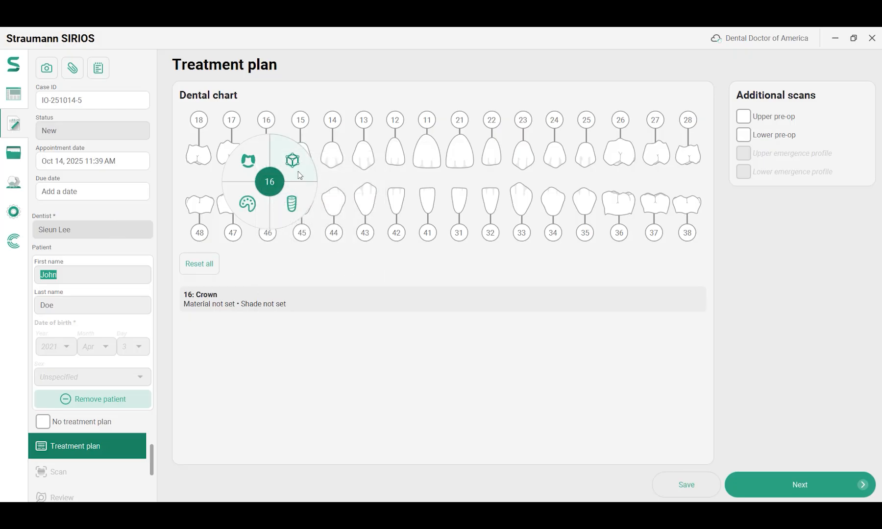
left_click(292, 161)
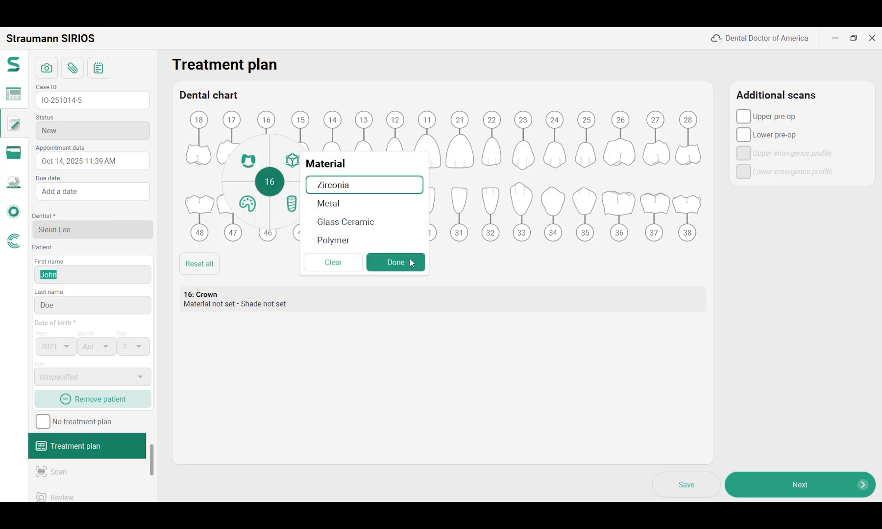
left_click(396, 262)
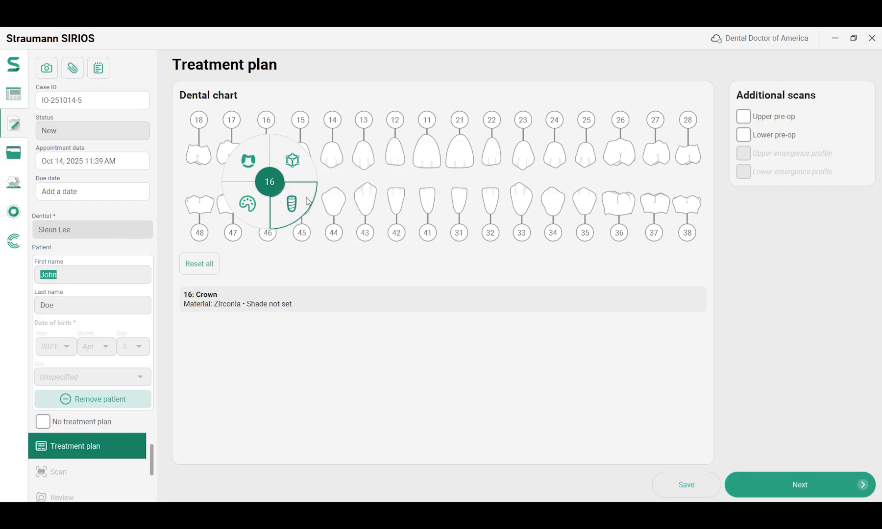
Assign the Straumann Bone Level SC Small CrossFit® implant kit to tooth 16
left_click(292, 200)
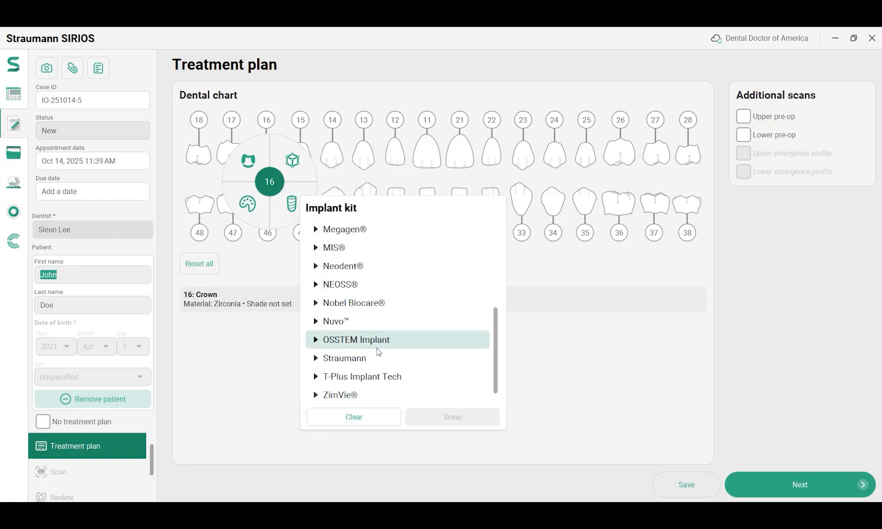
left_click(343, 358)
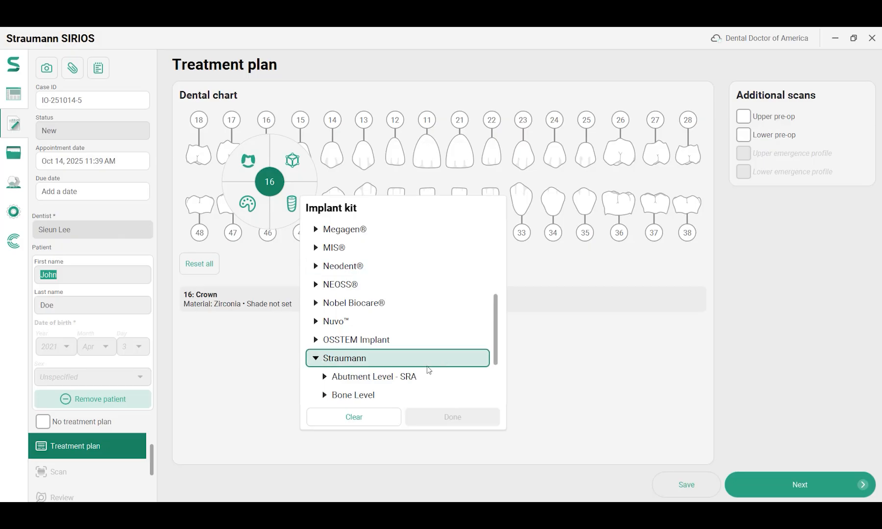
scroll("down", 3)
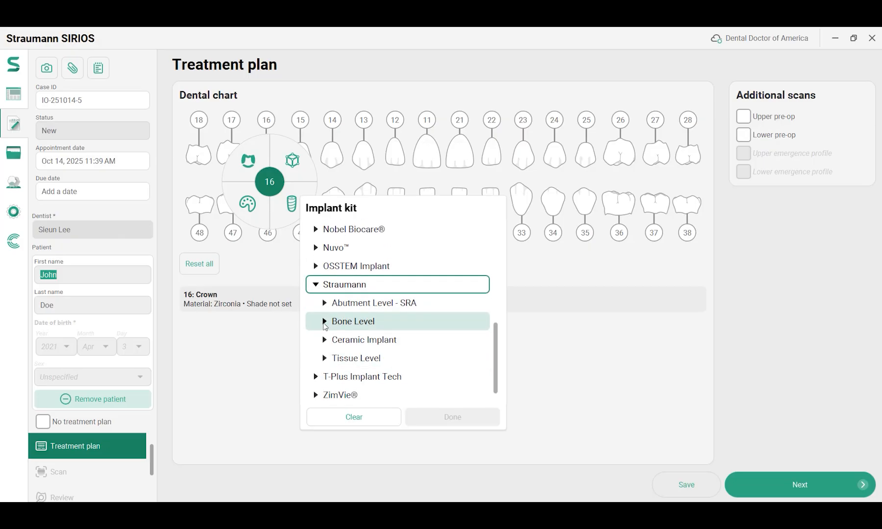
left_click(353, 321)
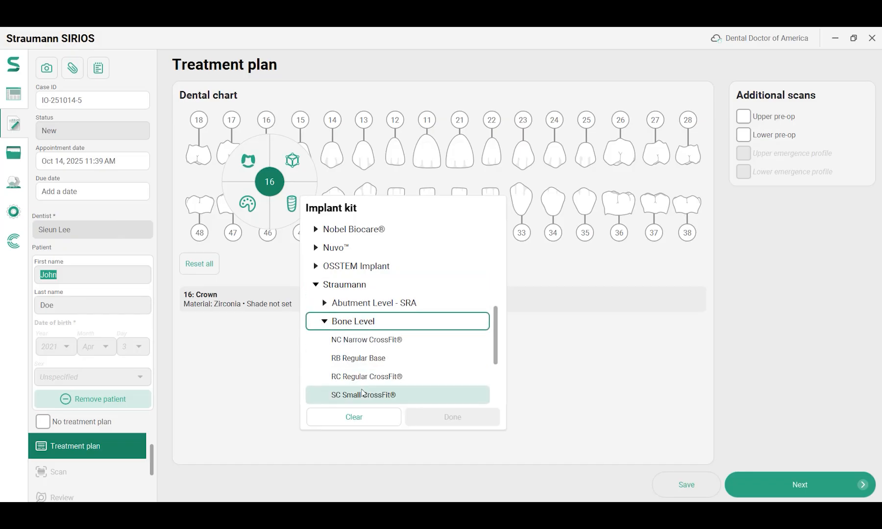
left_click(364, 394)
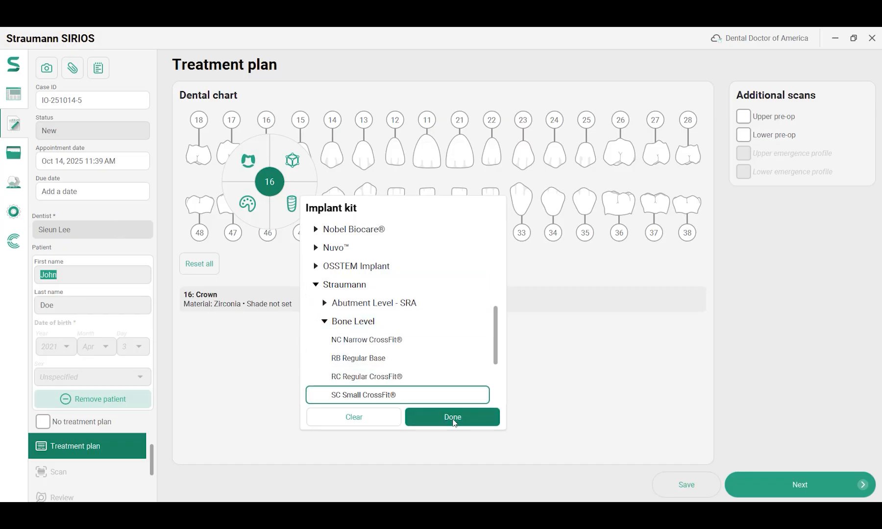
left_click(452, 417)
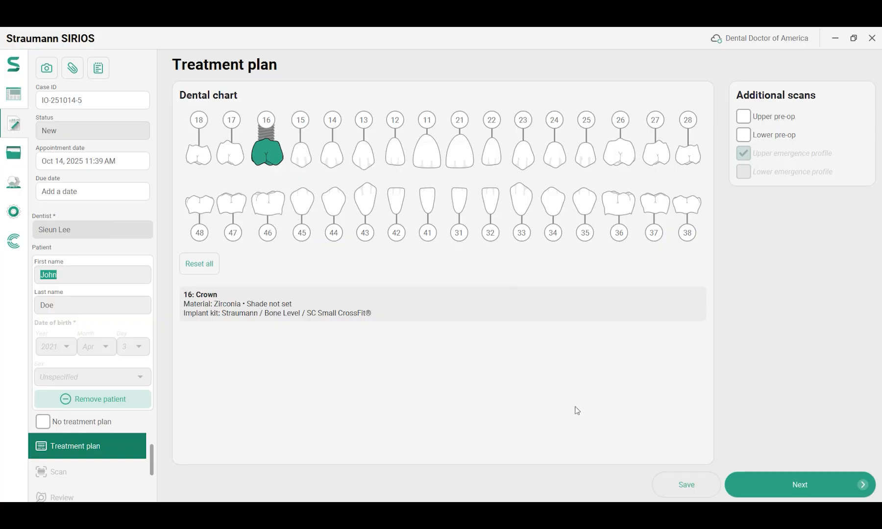
mouse_move(799, 484)
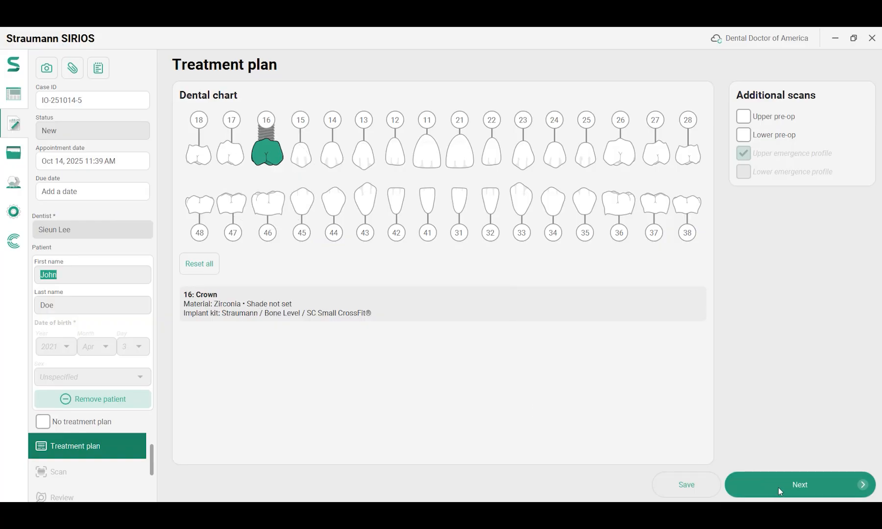
Scan the lower arch, upper emergence profile and bite, advancing after each
left_click(799, 484)
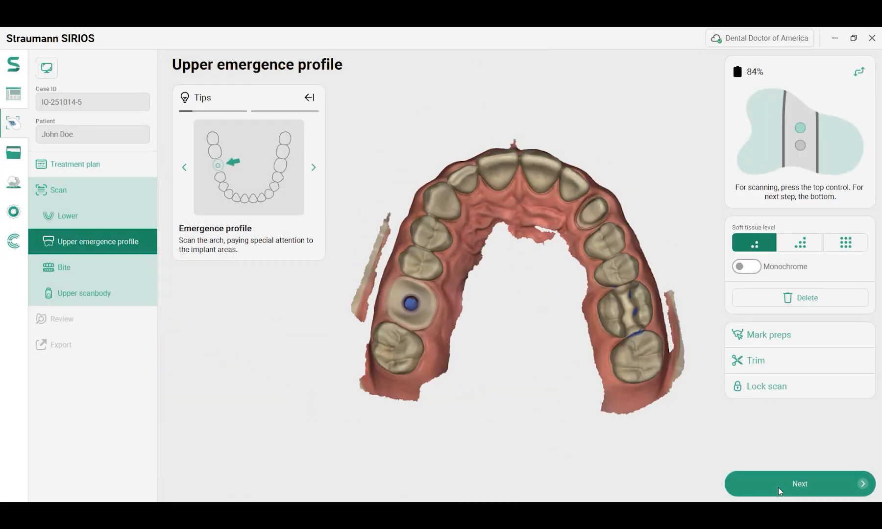
left_click(798, 483)
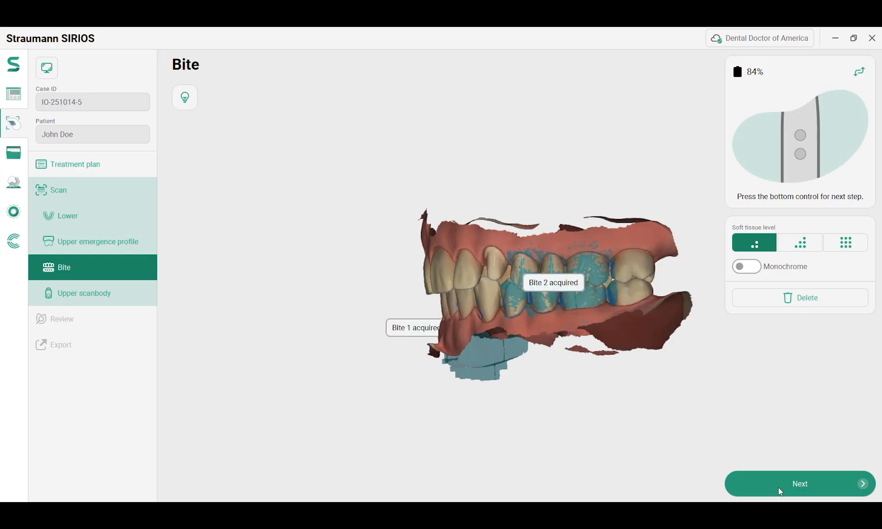
left_click(798, 484)
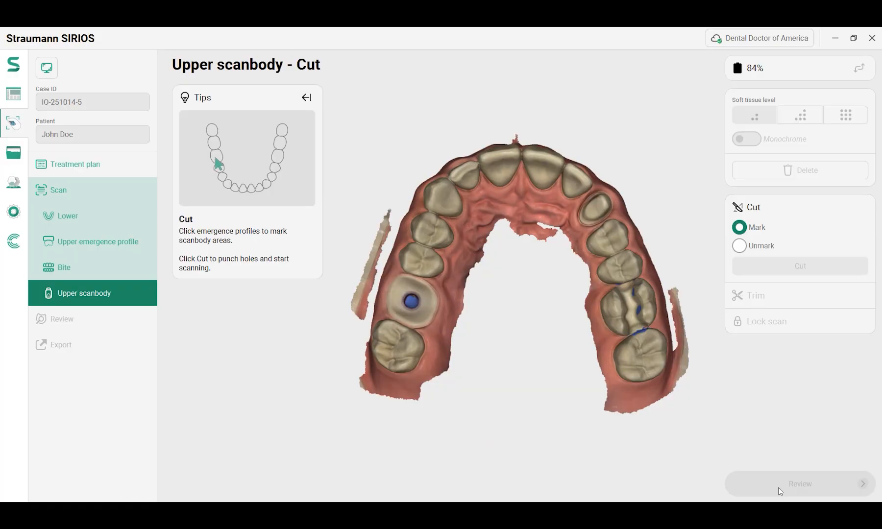
Mark and cut out the implant emergence profile, then proceed to scan review
left_click(216, 156)
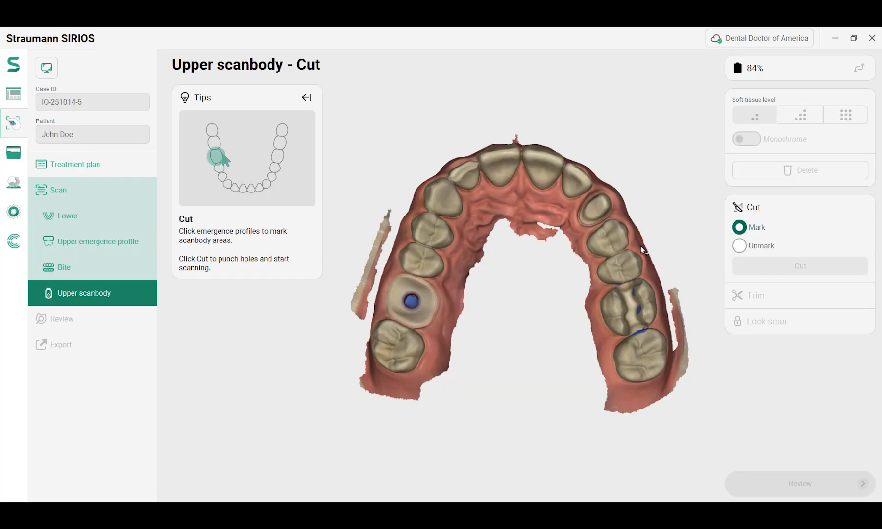
left_click_drag(641, 250, 422, 309)
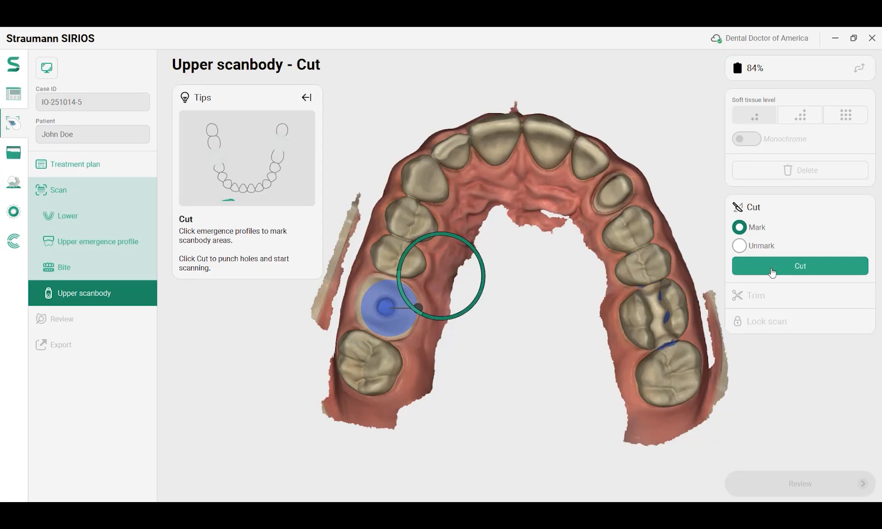
left_click(799, 265)
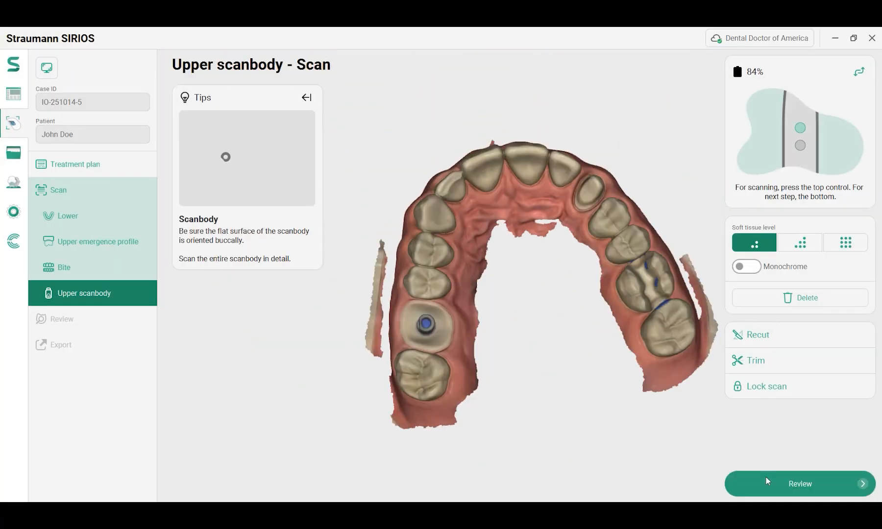
left_click(799, 484)
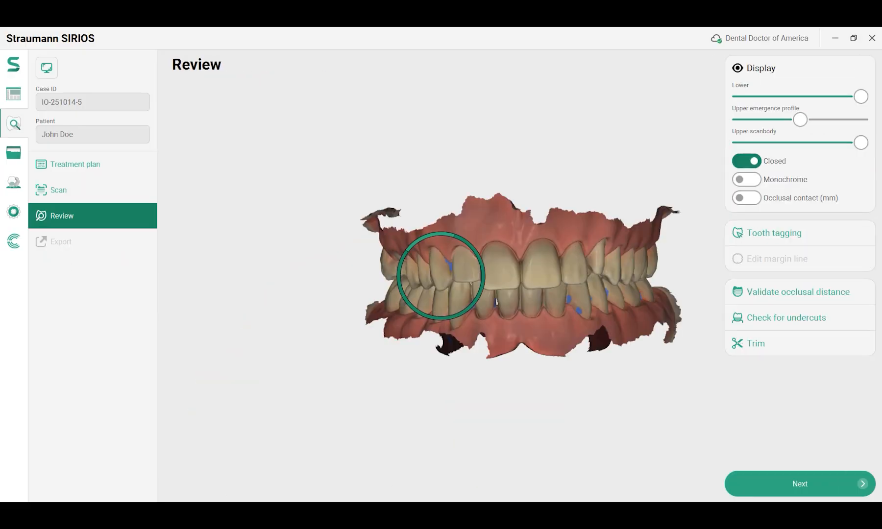
Tag scanbody 16 with the SC Small CrossFit® implant and continue to export
left_click(773, 233)
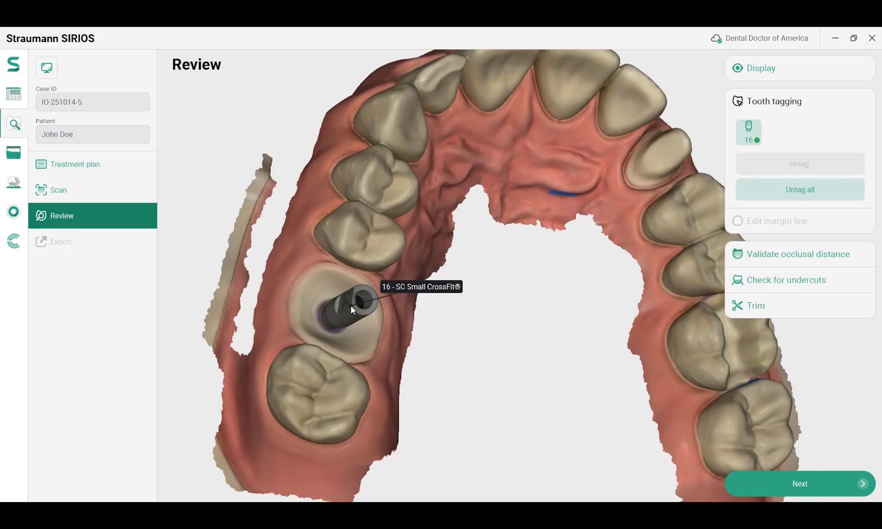
mouse_move(743, 152)
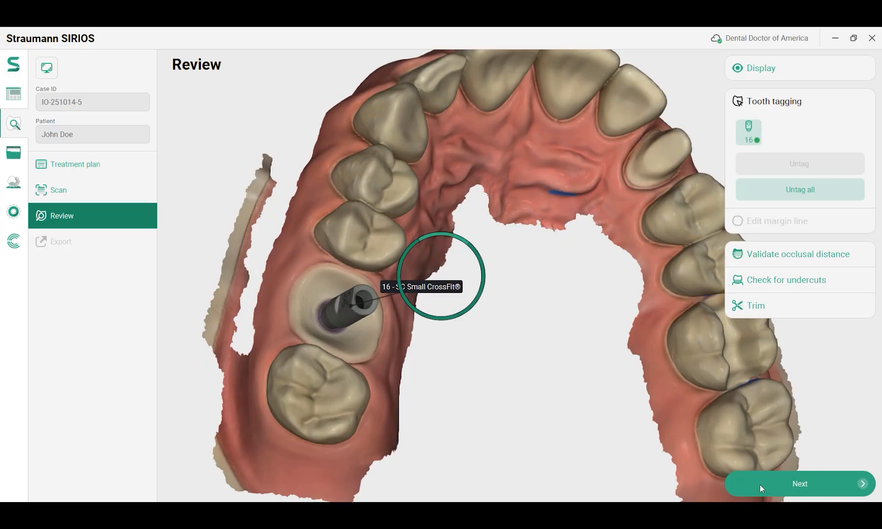
left_click(798, 483)
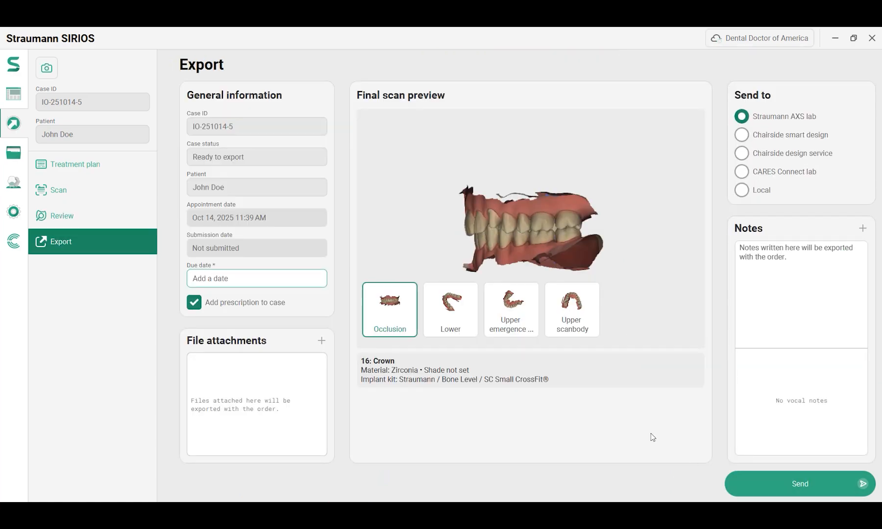
Set the due date to October 21, 2025 and send the case for signing
left_click(256, 278)
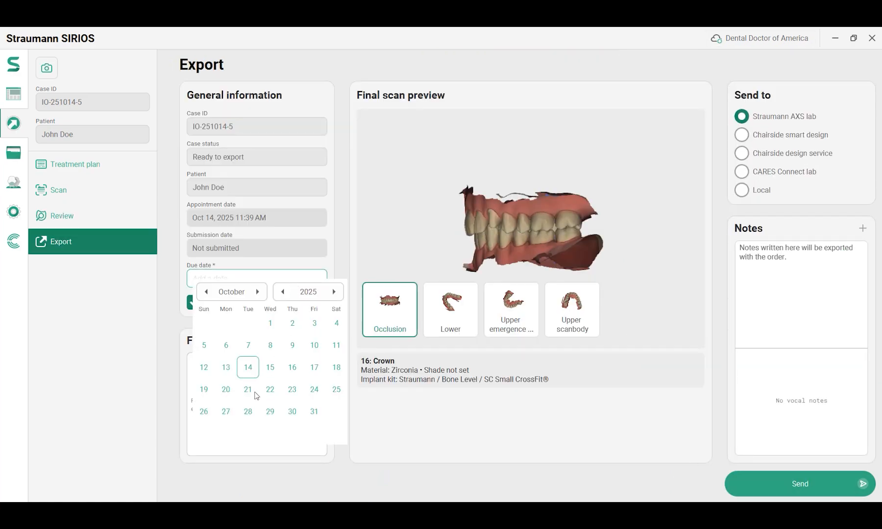
left_click(247, 389)
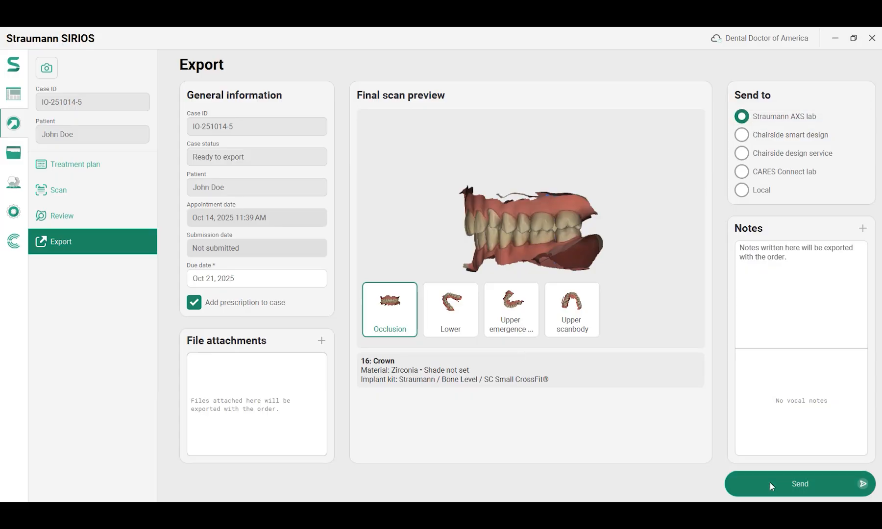
left_click(798, 484)
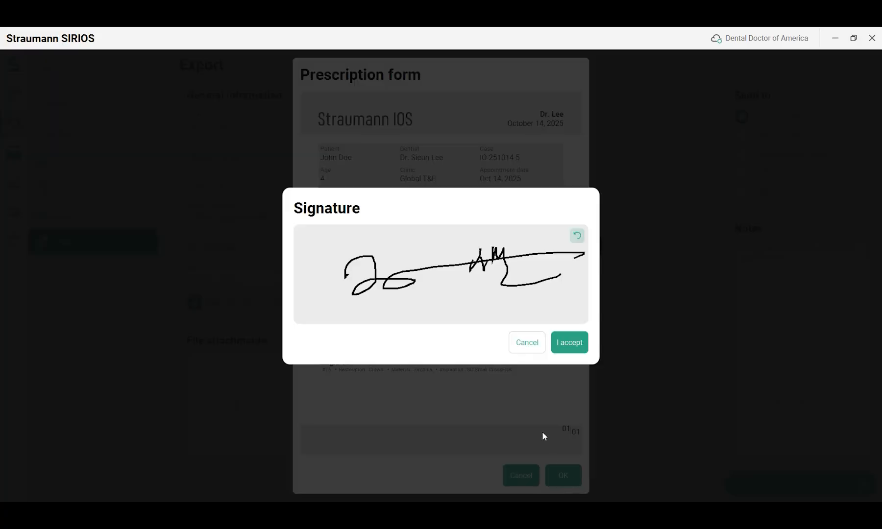
left_click(568, 342)
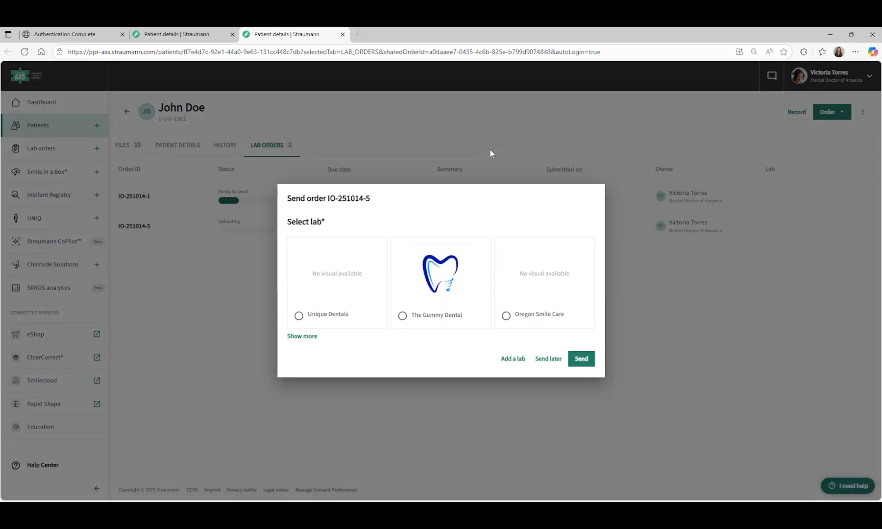
mouse_move(441, 259)
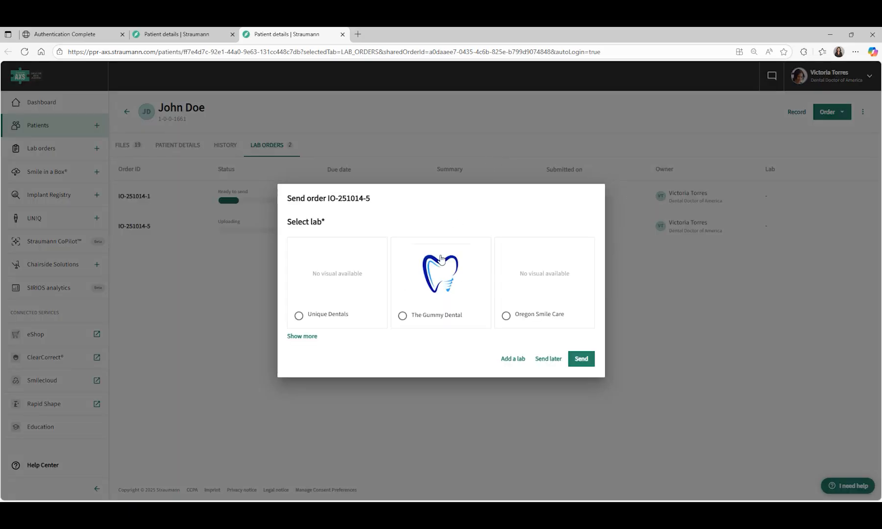
Send order IO-251014-5 to The Gummy Dental lab
left_click(402, 315)
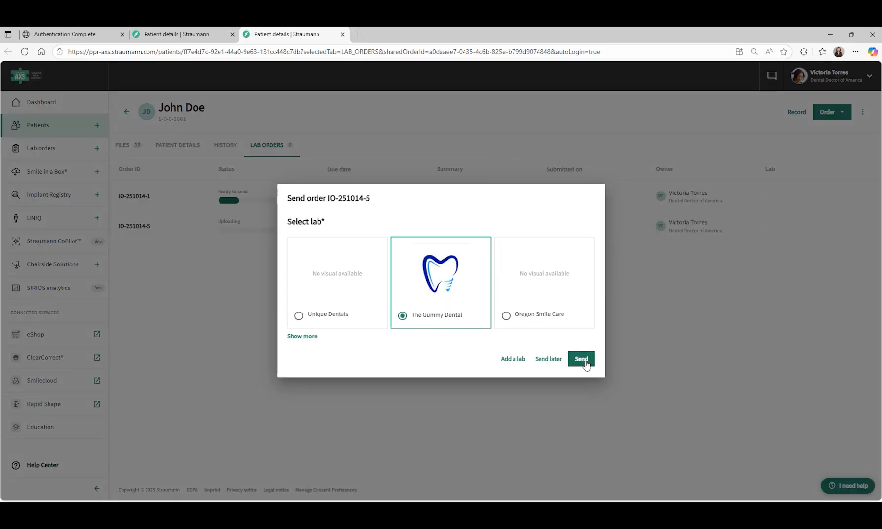
left_click(580, 359)
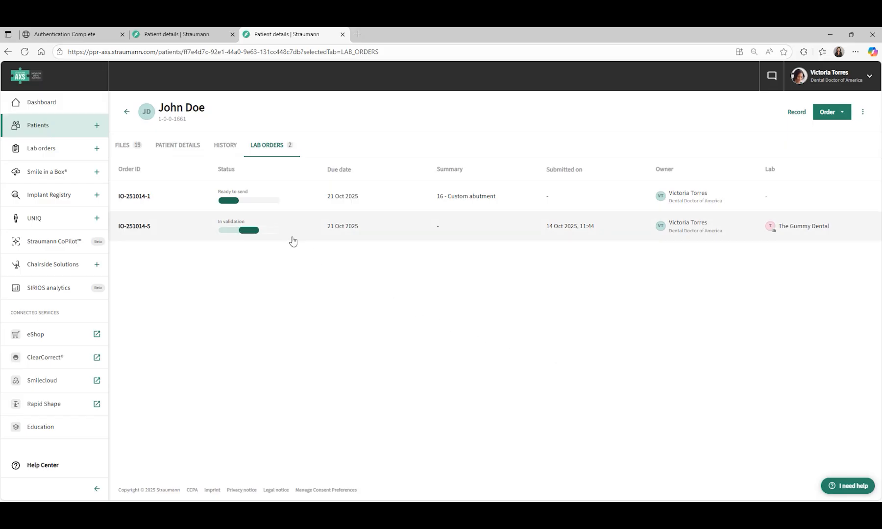
mouse_move(249, 258)
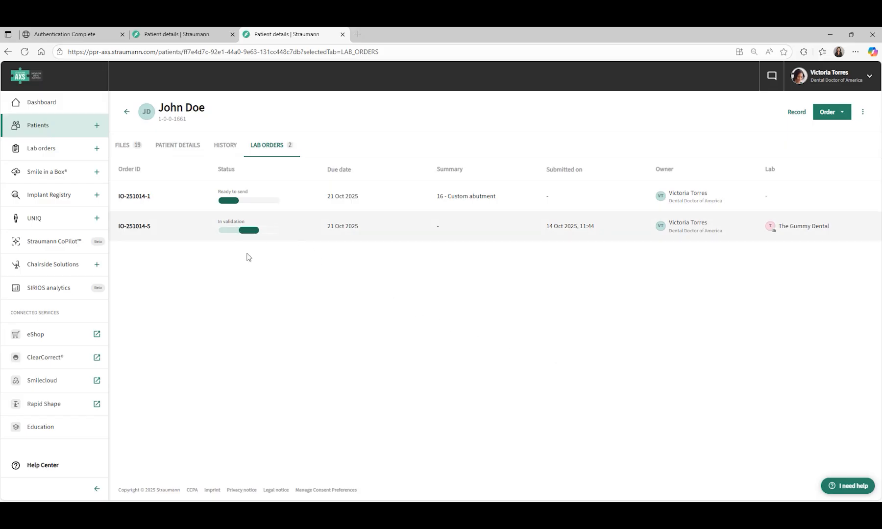